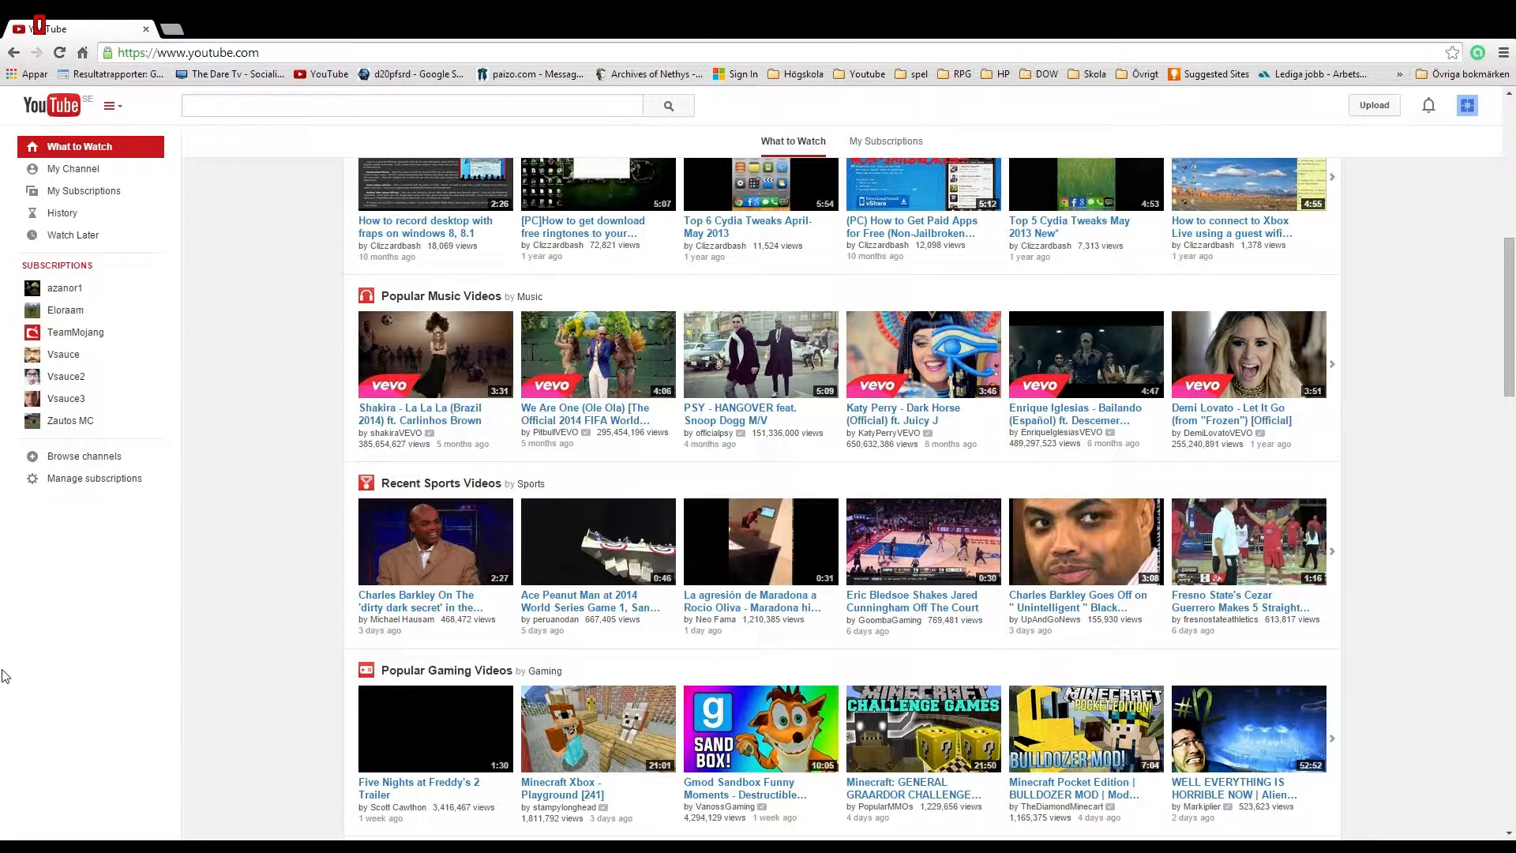
mouse_move(126, 275)
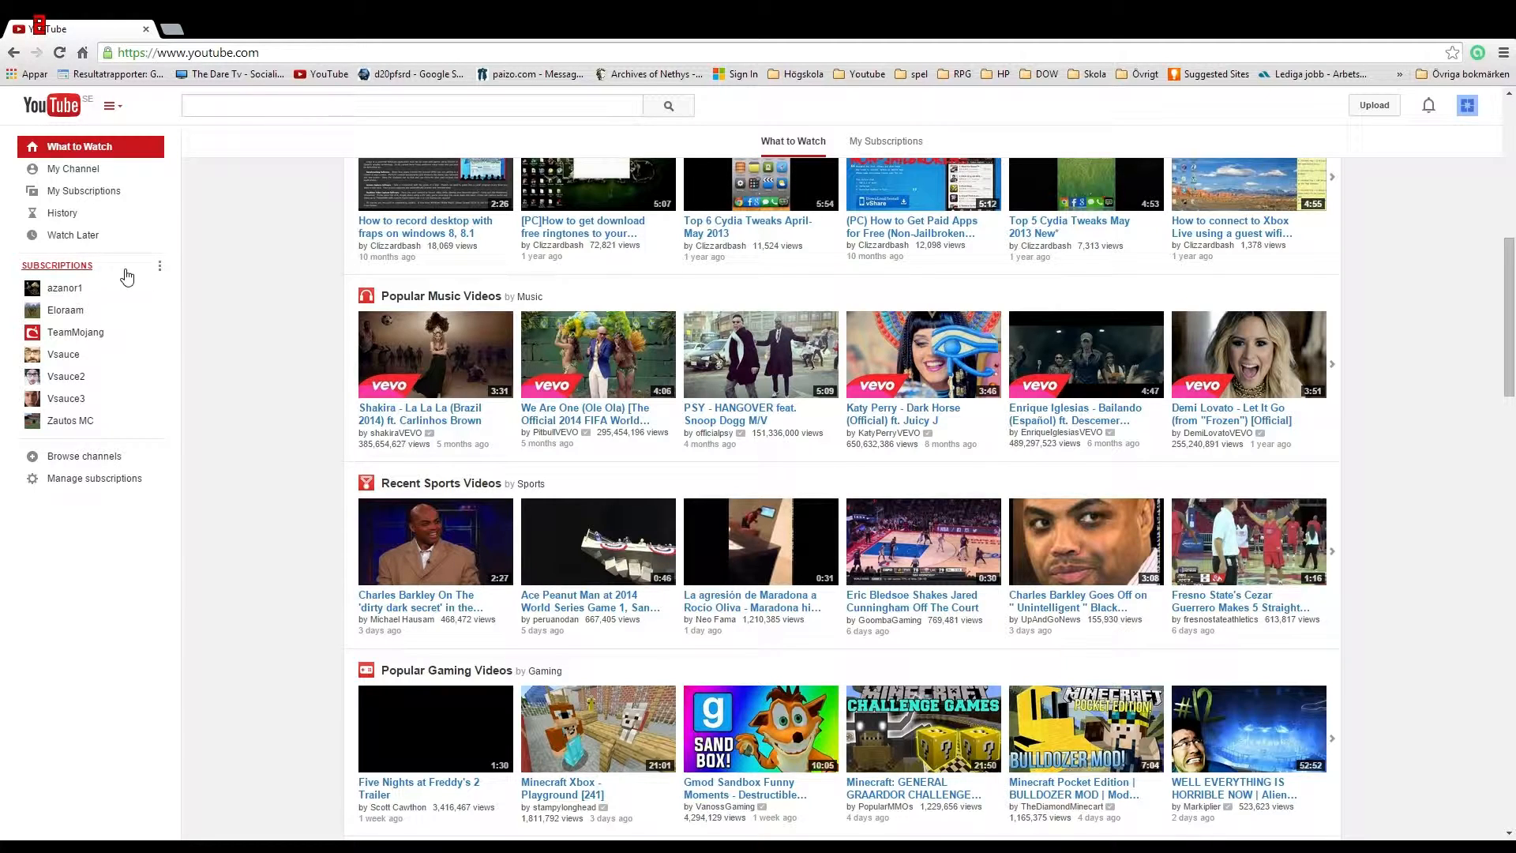
Open Manage subscriptions to list the seven subscribed channels
left_click(93, 477)
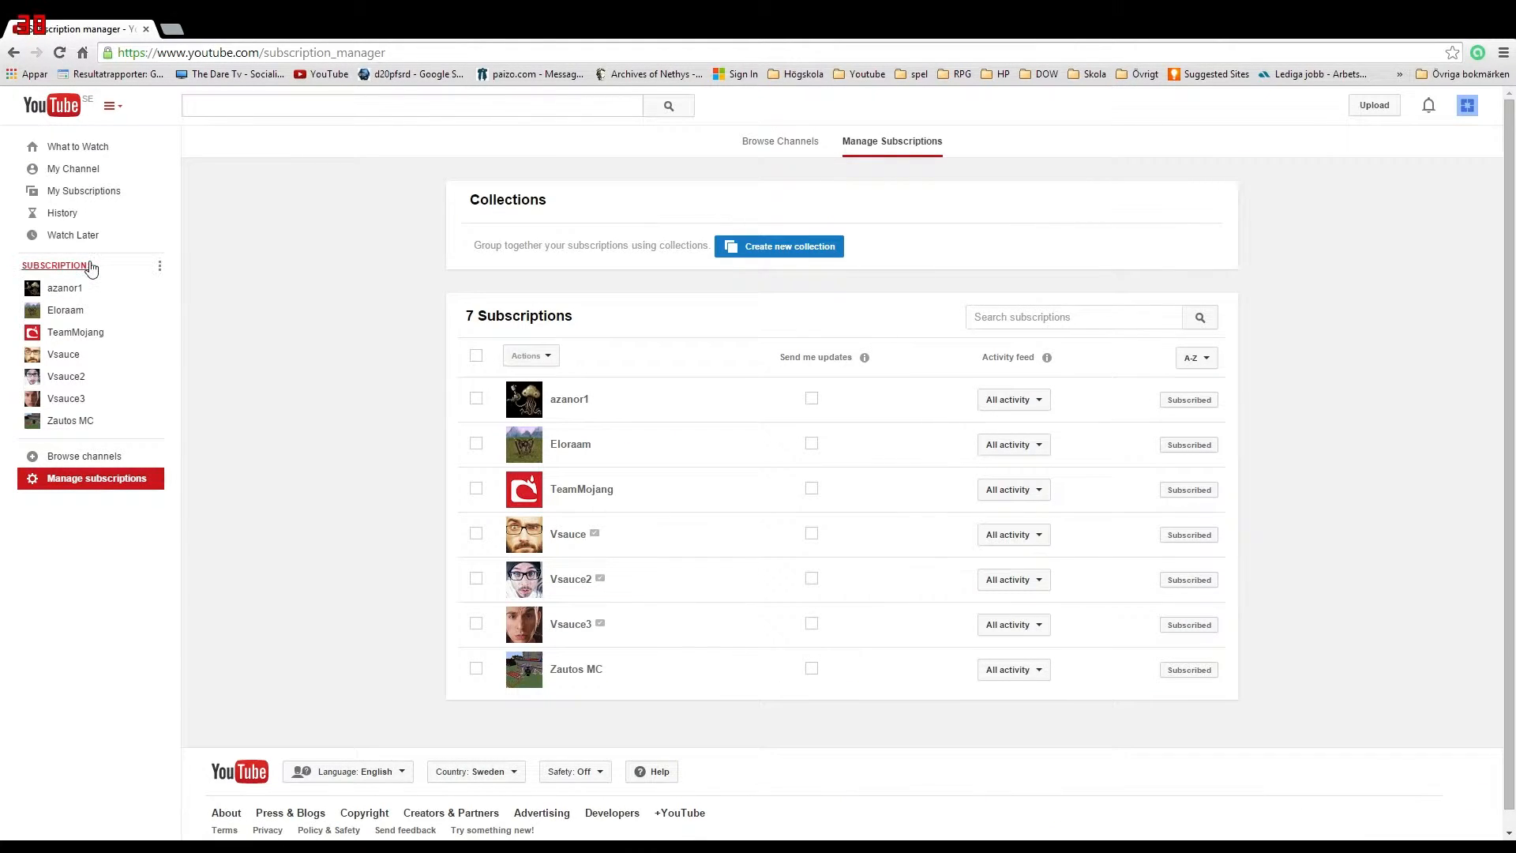
mouse_move(829, 243)
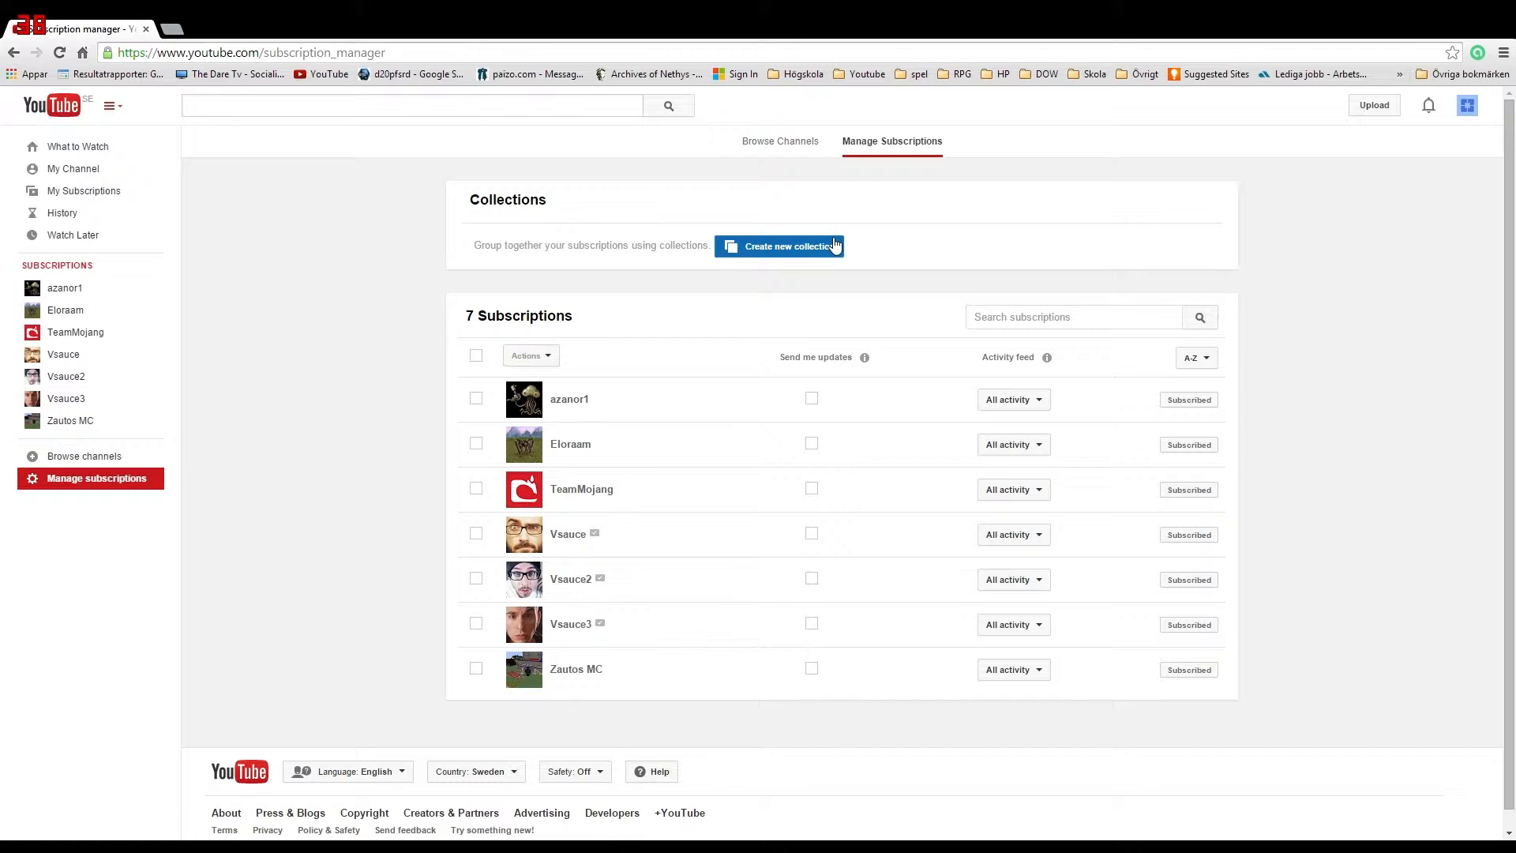
Create a collection named Games with azanor1, TeamMojang, Zautos MC and Eloraam, and save it
left_click(780, 246)
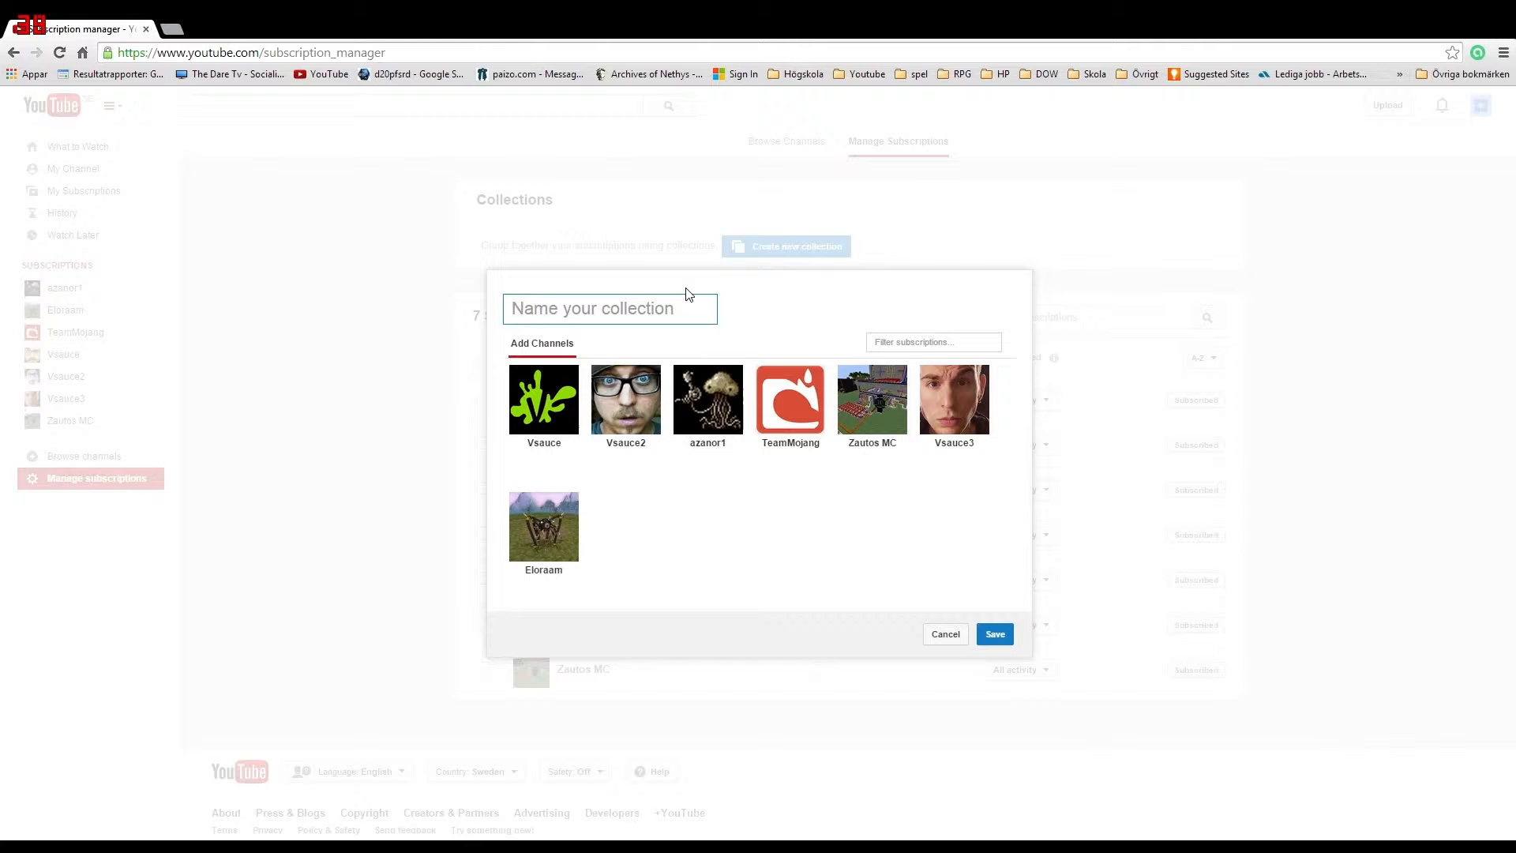
type("Gam")
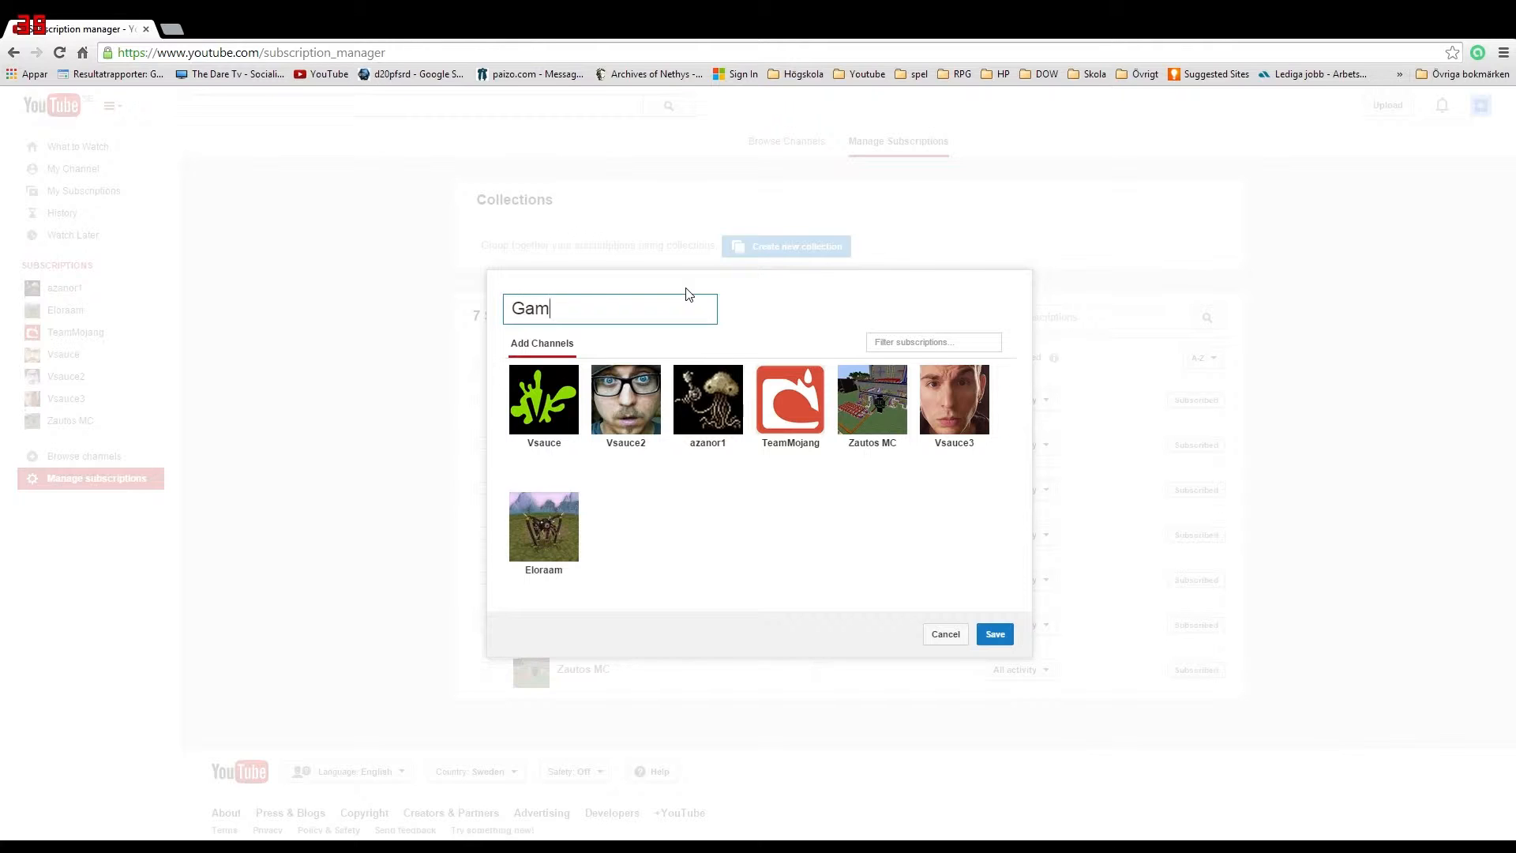
type("es")
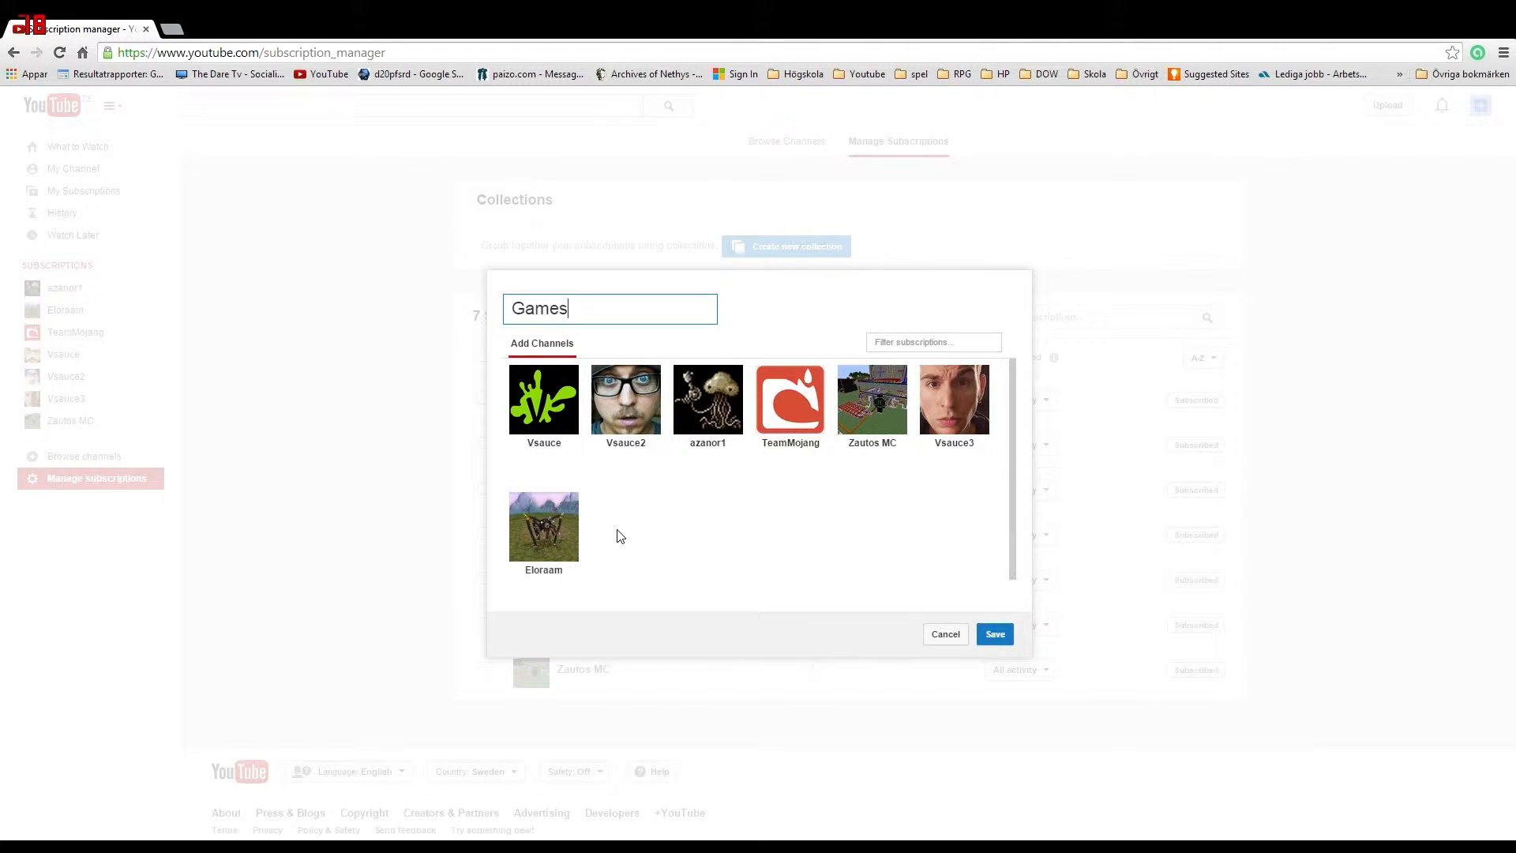
left_click(707, 400)
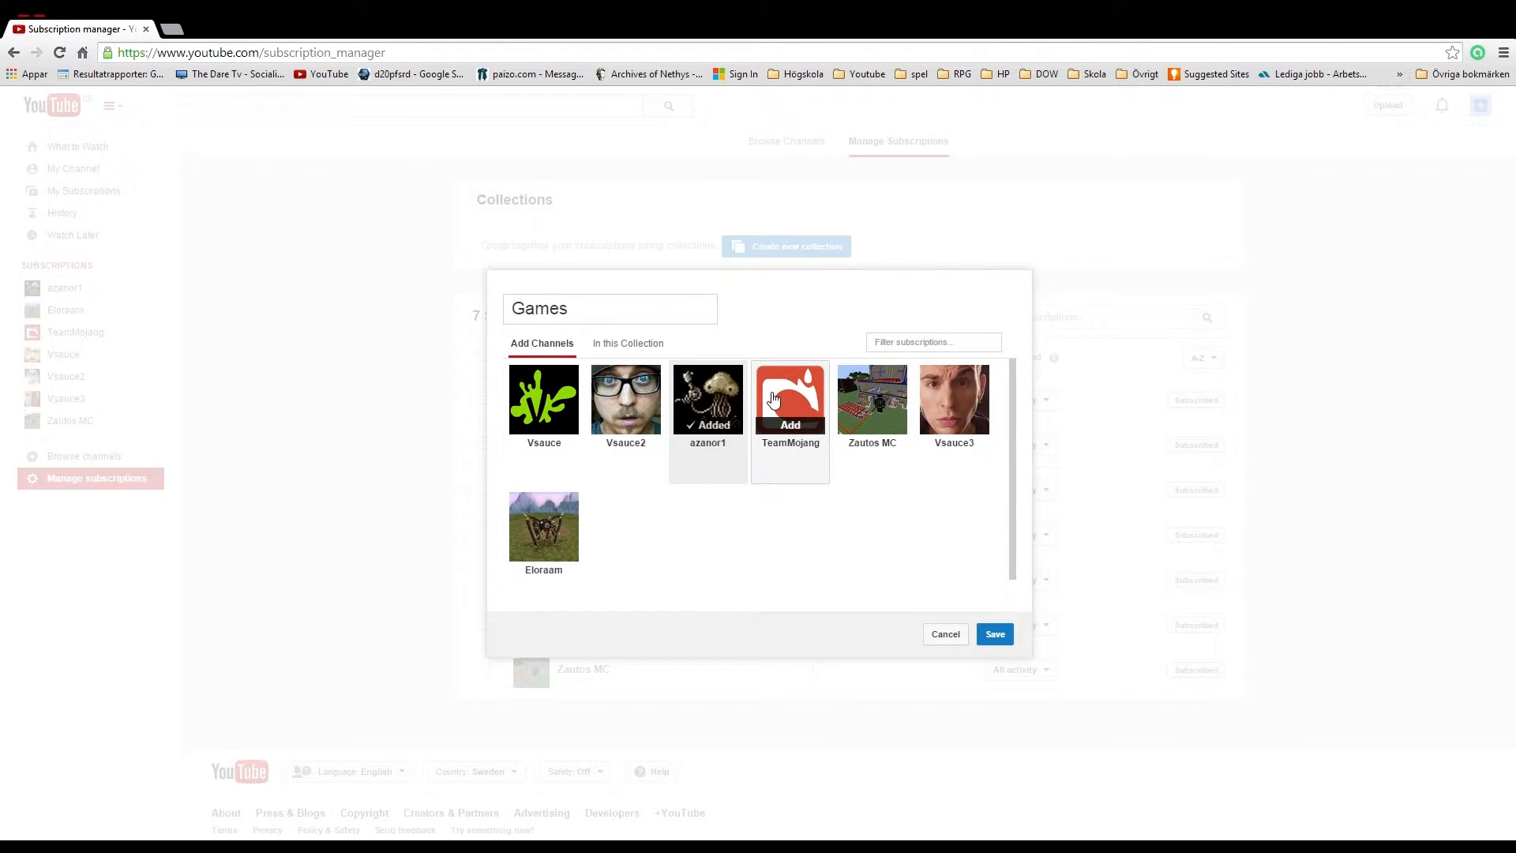
left_click(790, 399)
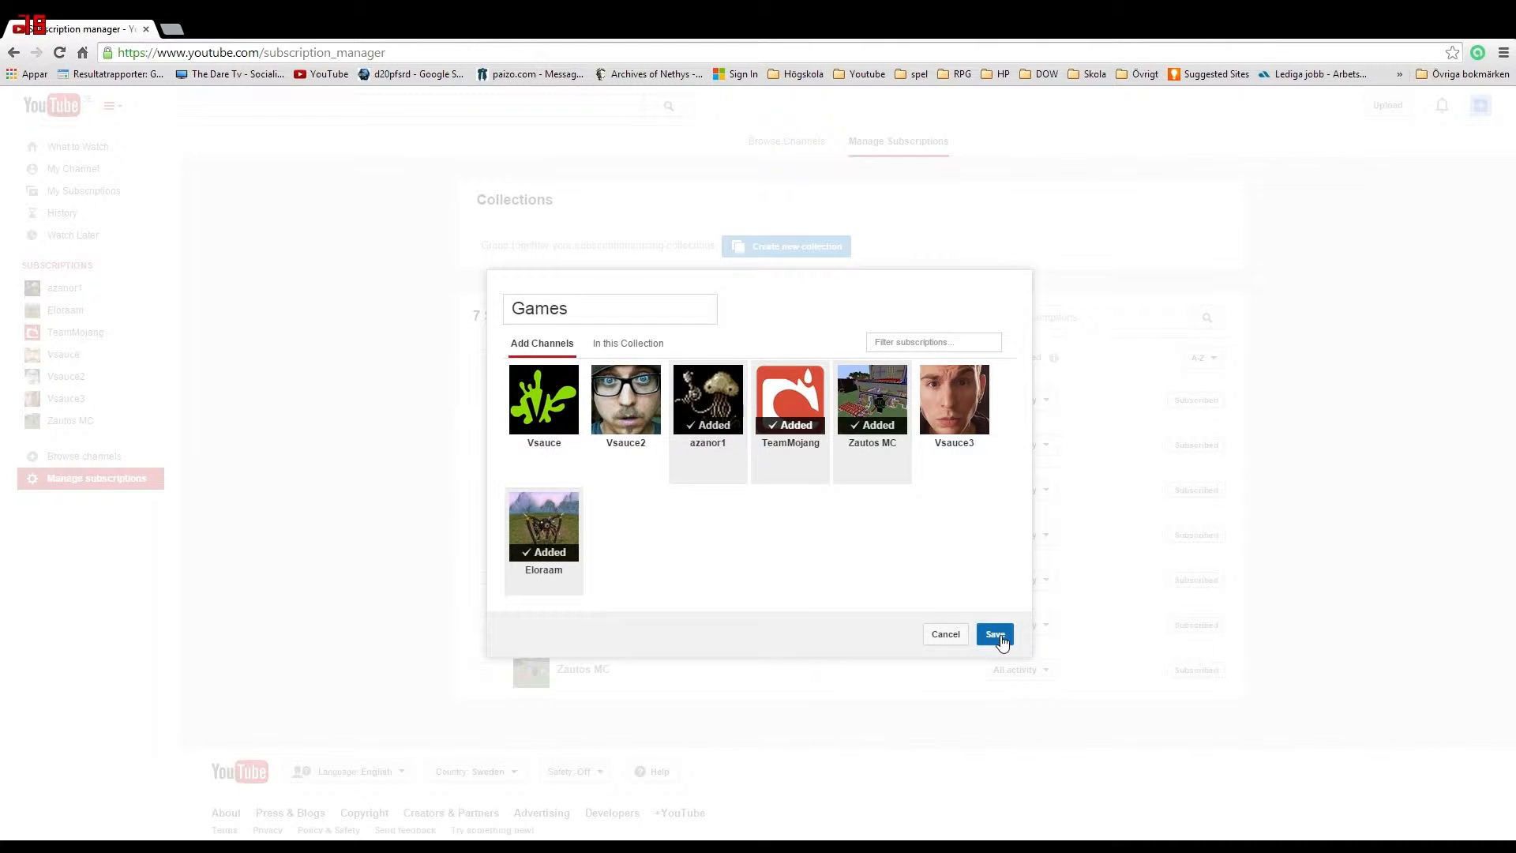
left_click(993, 635)
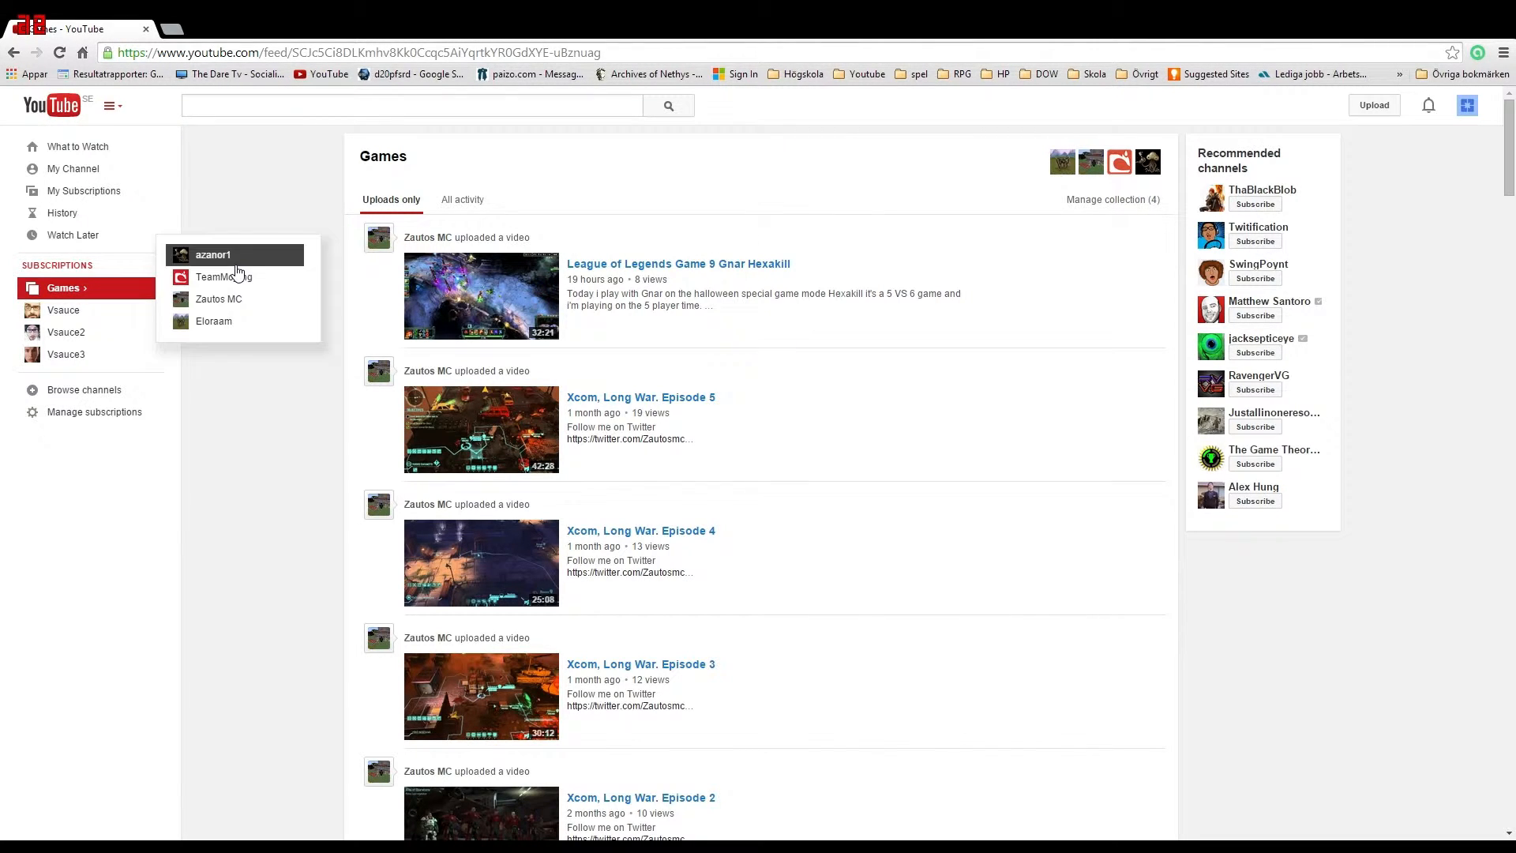
mouse_move(224, 276)
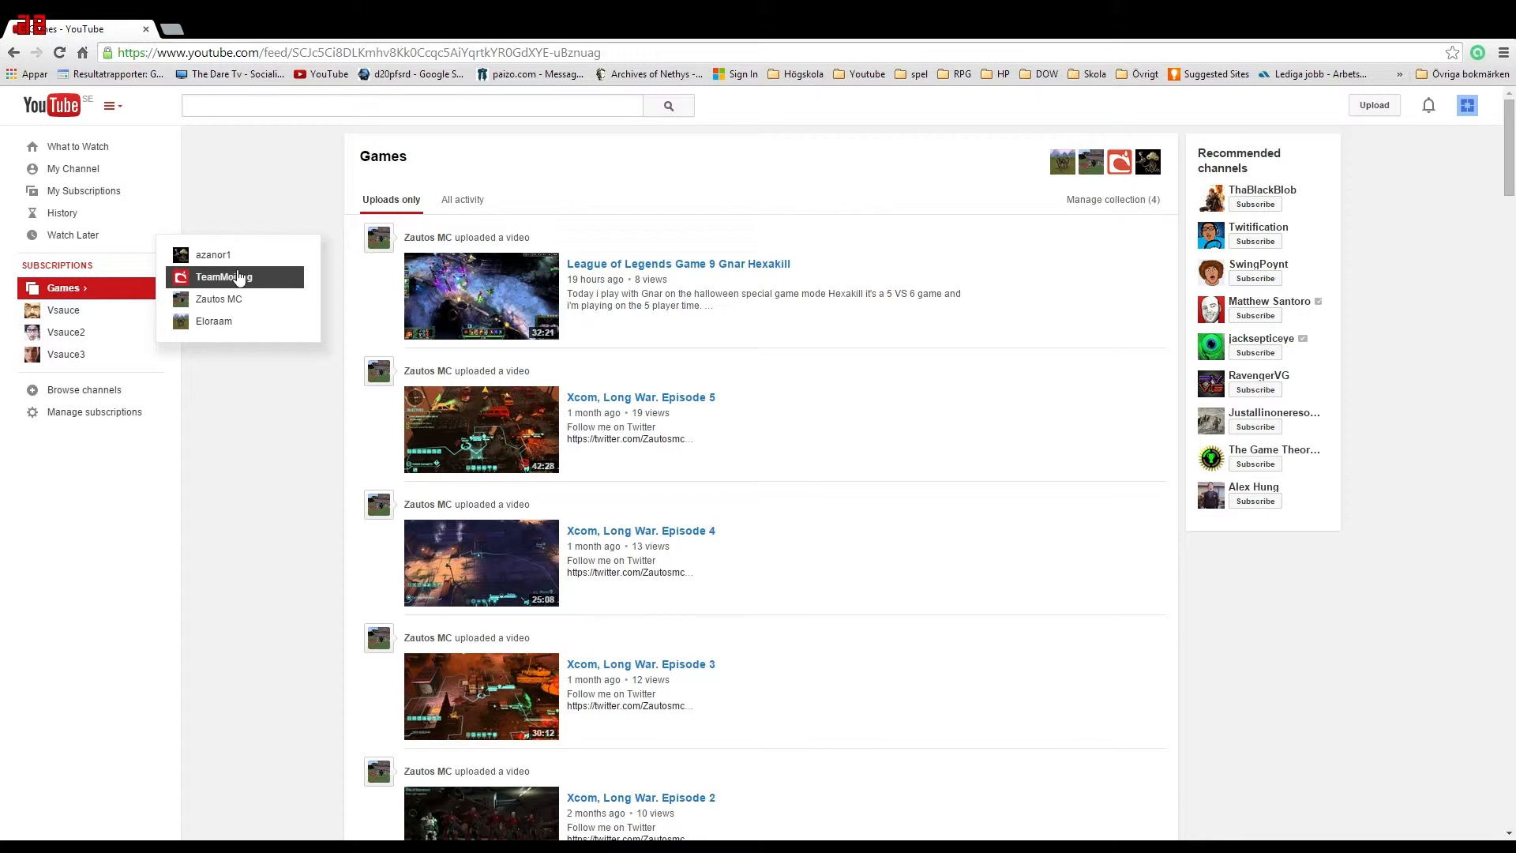
mouse_move(218, 298)
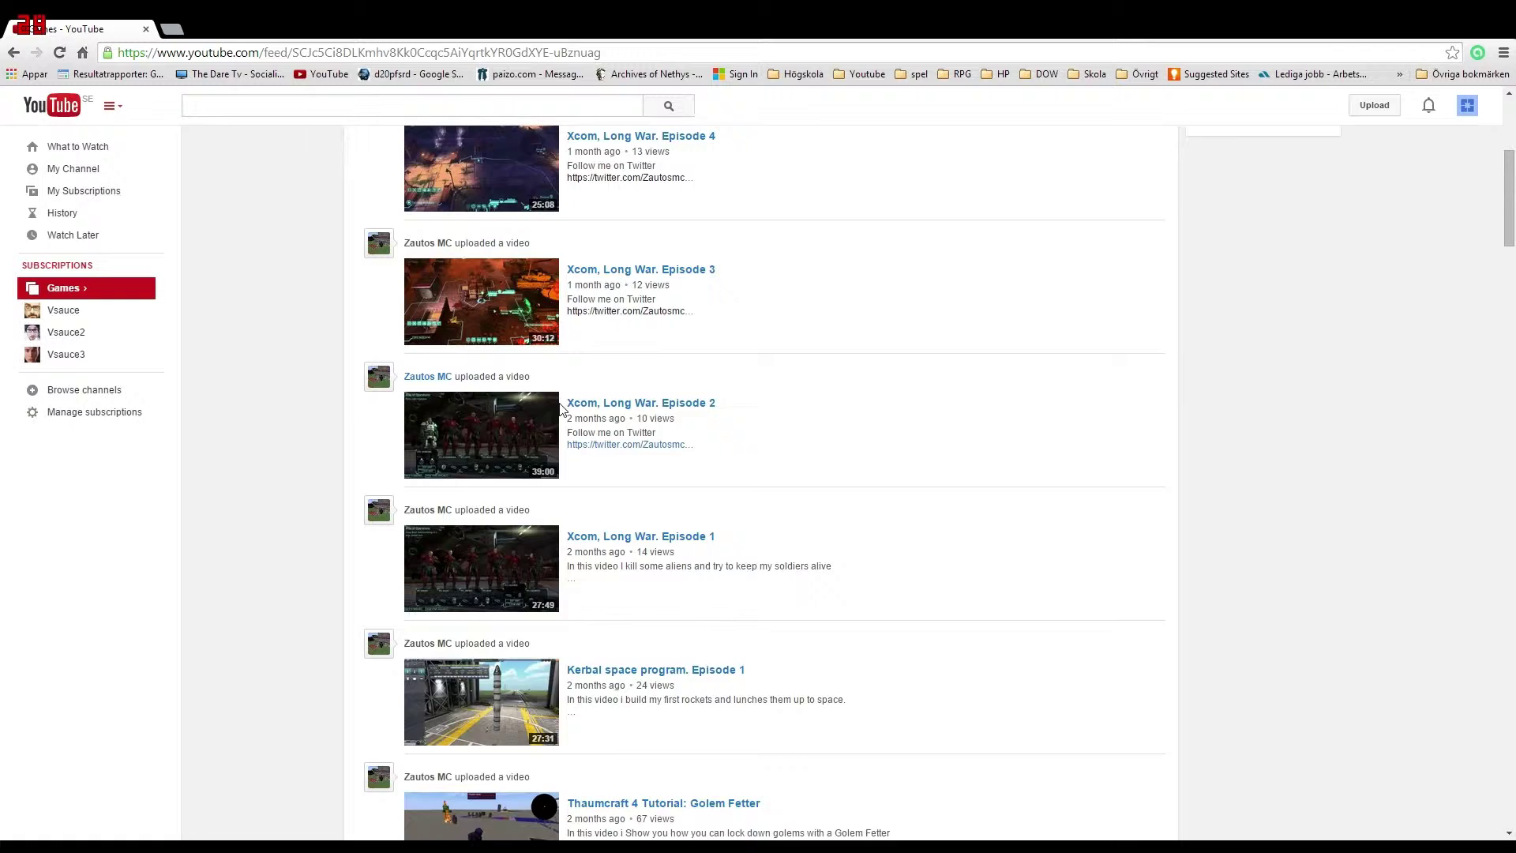
Browse the Games collection feed of Zautos MC uploads such as Xcom Long War episodes
left_click(61, 287)
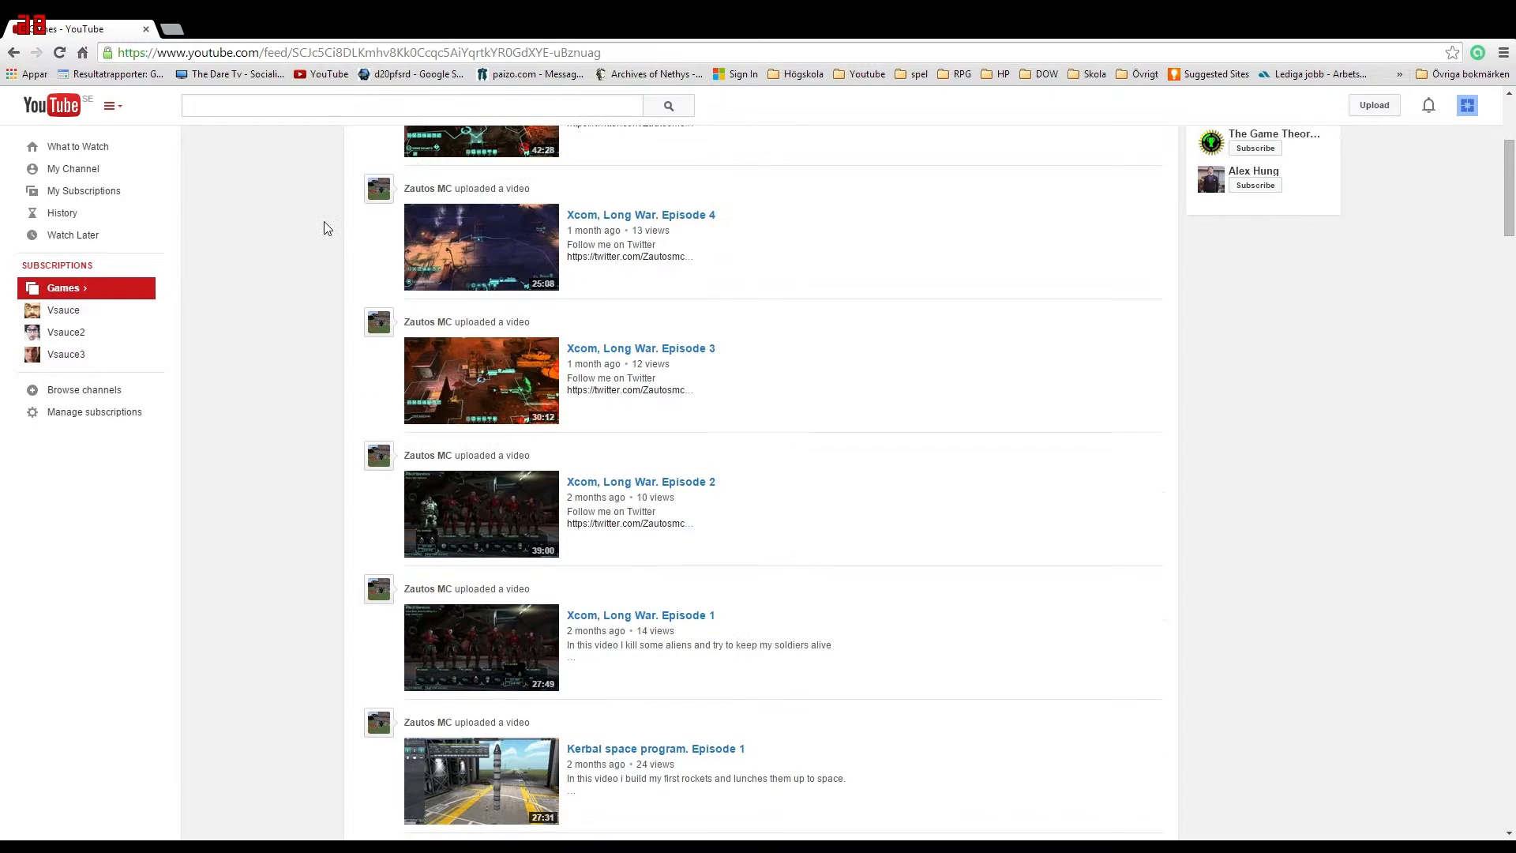
scroll("up", 3)
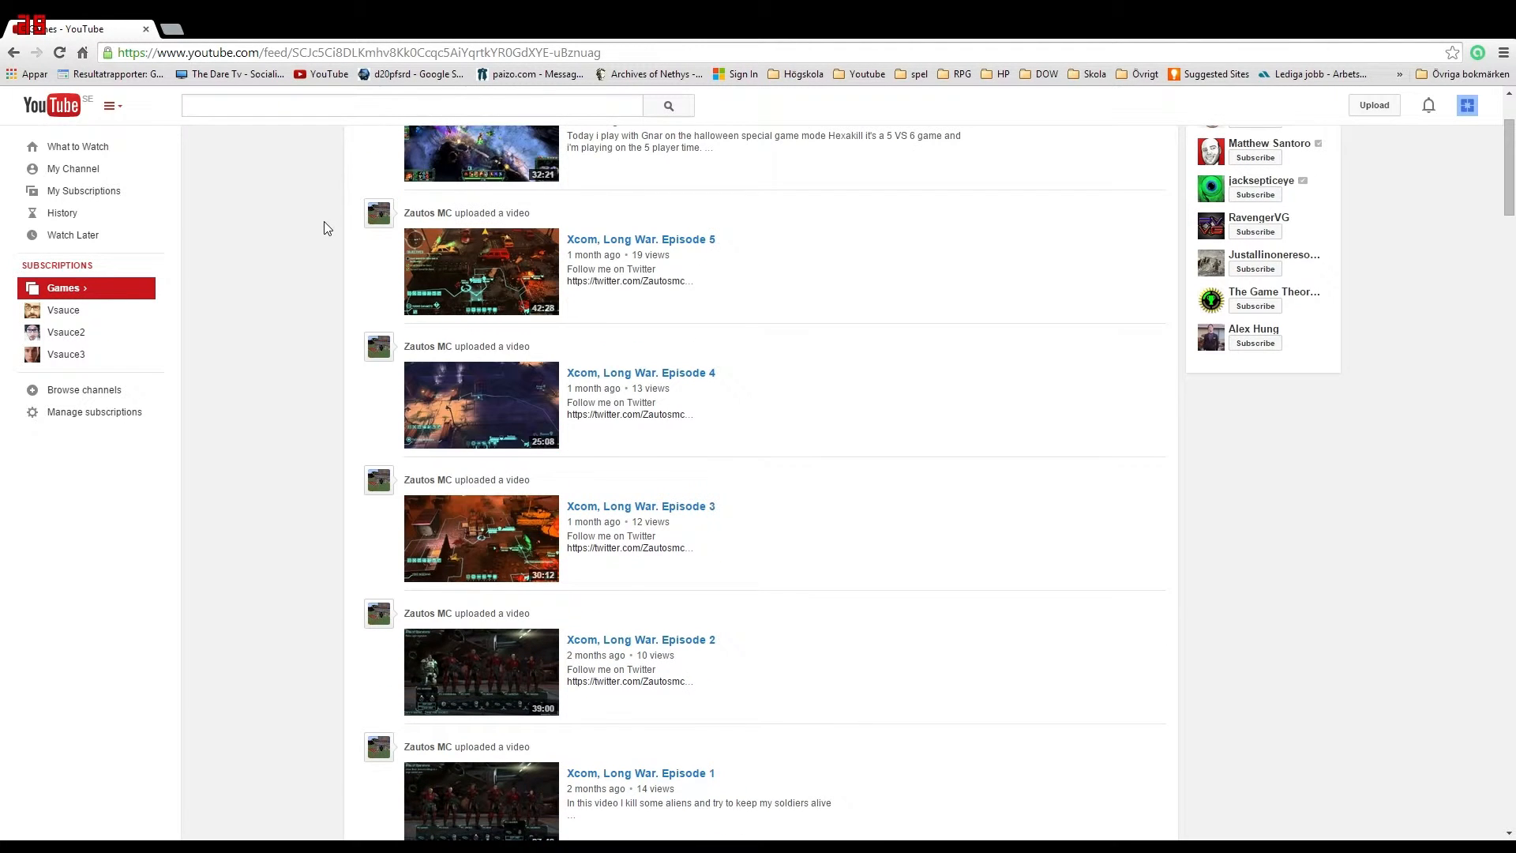
scroll("up", 3)
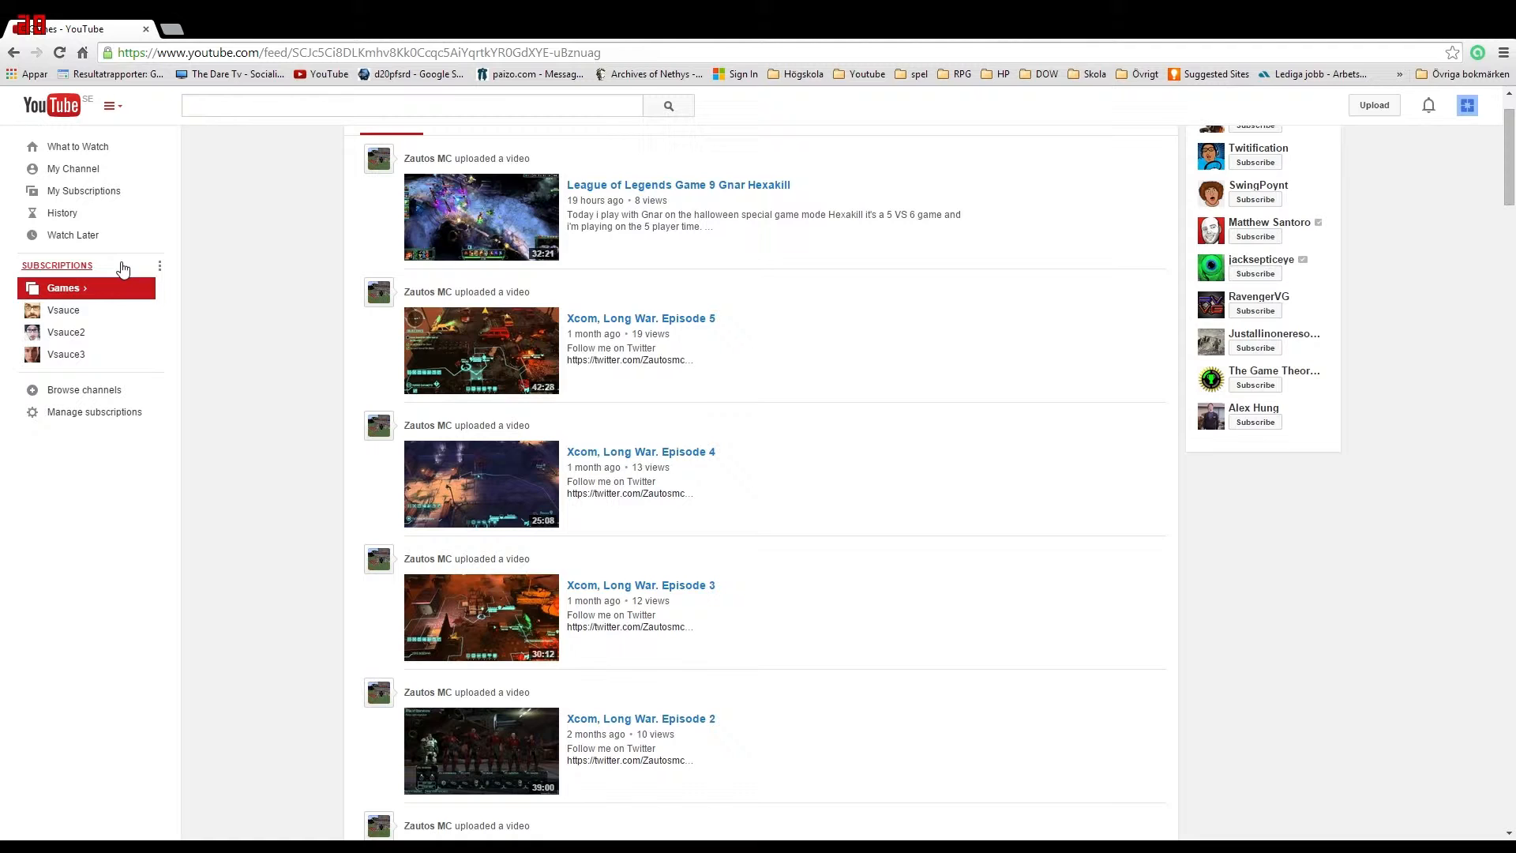
From Manage subscriptions, start a second collection named Vsause and add Vsauce and Vsauce2
left_click(94, 411)
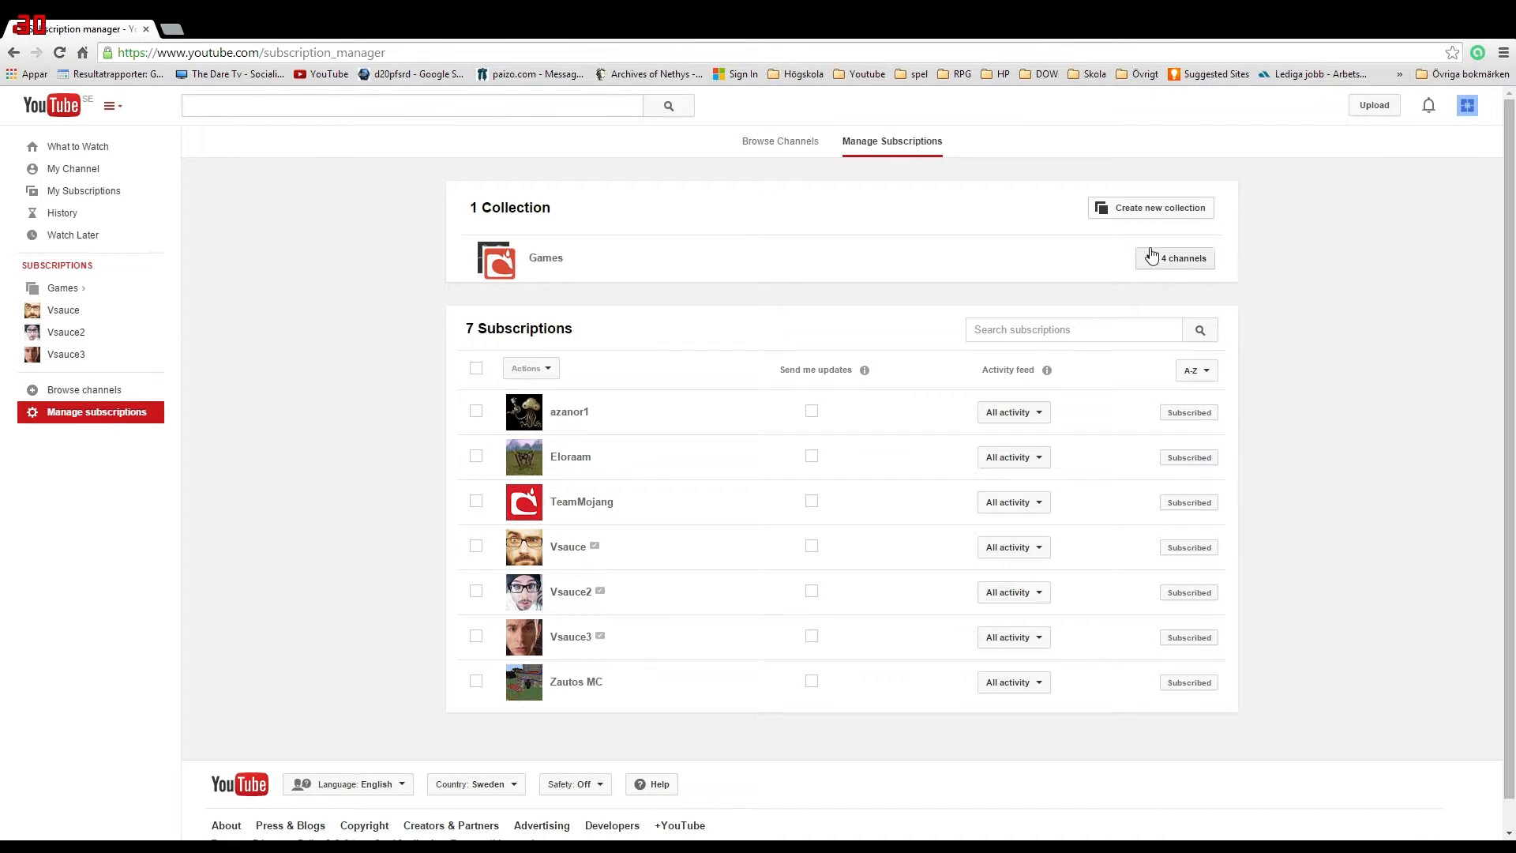
left_click(1151, 207)
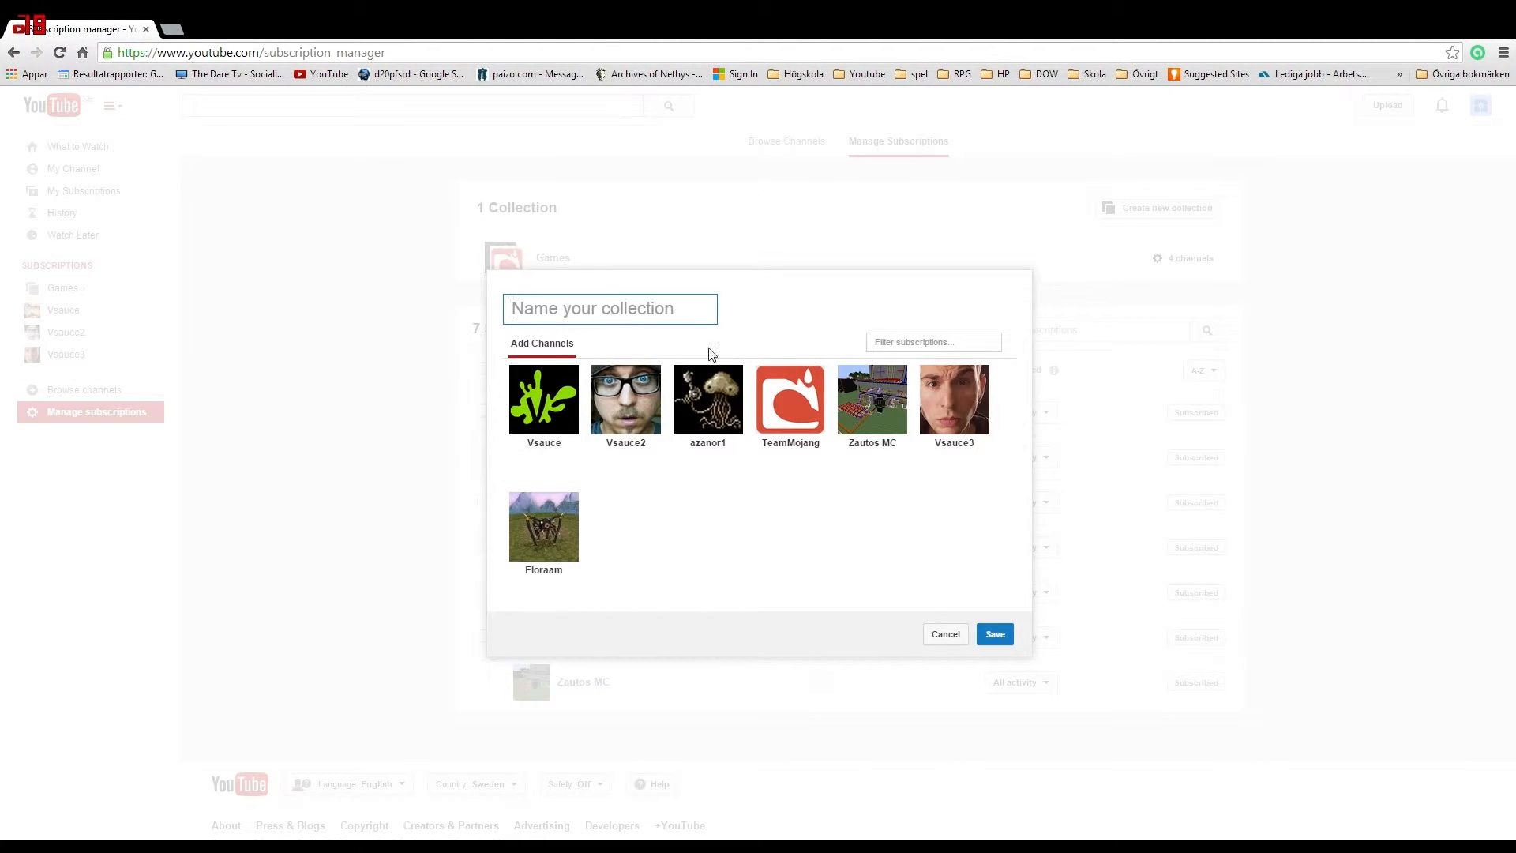
type("Vs")
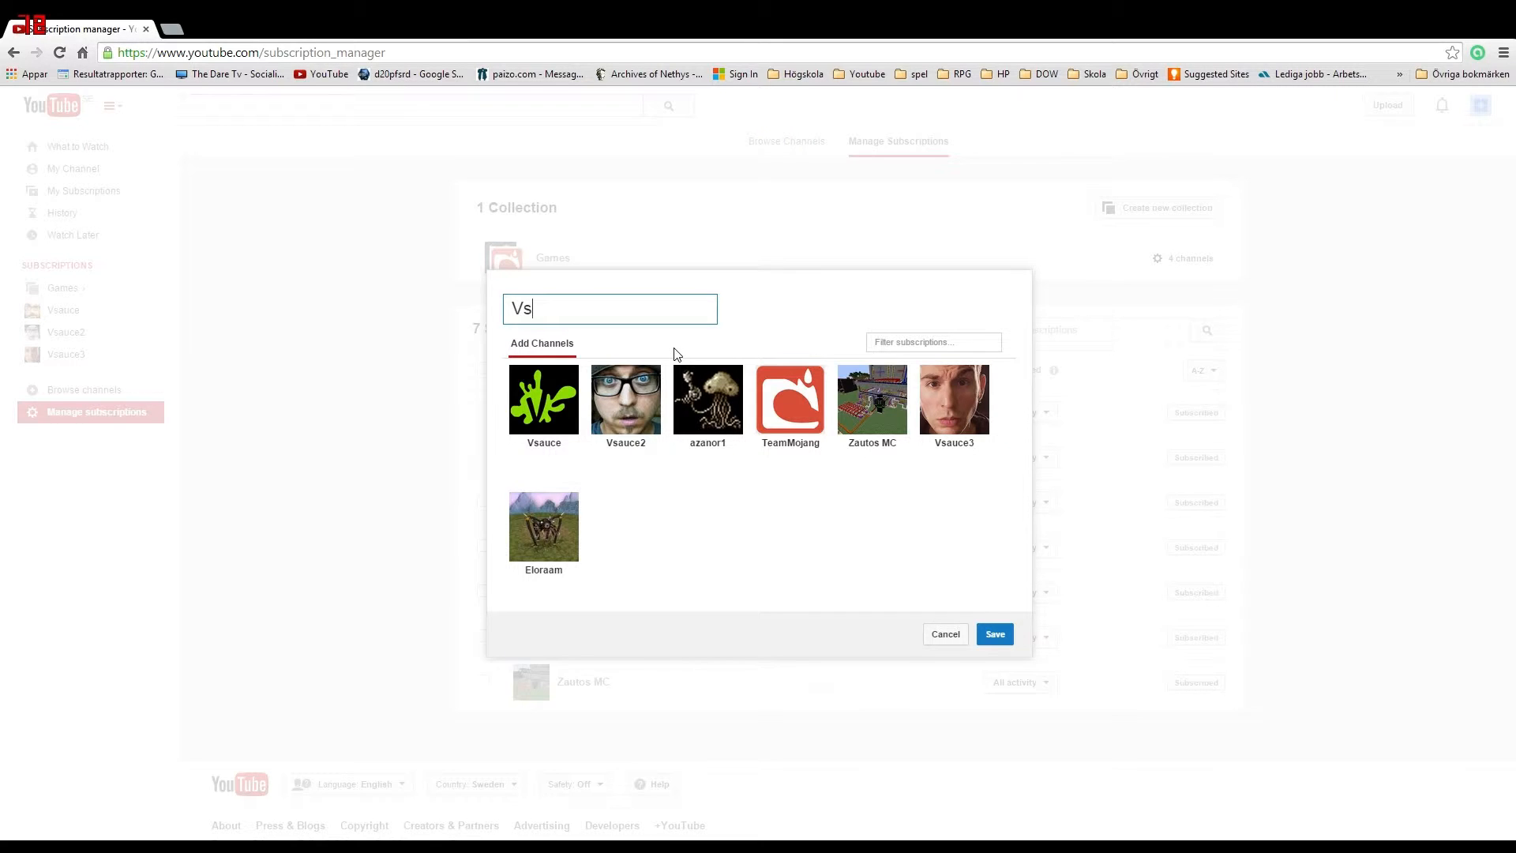
left_click(543, 400)
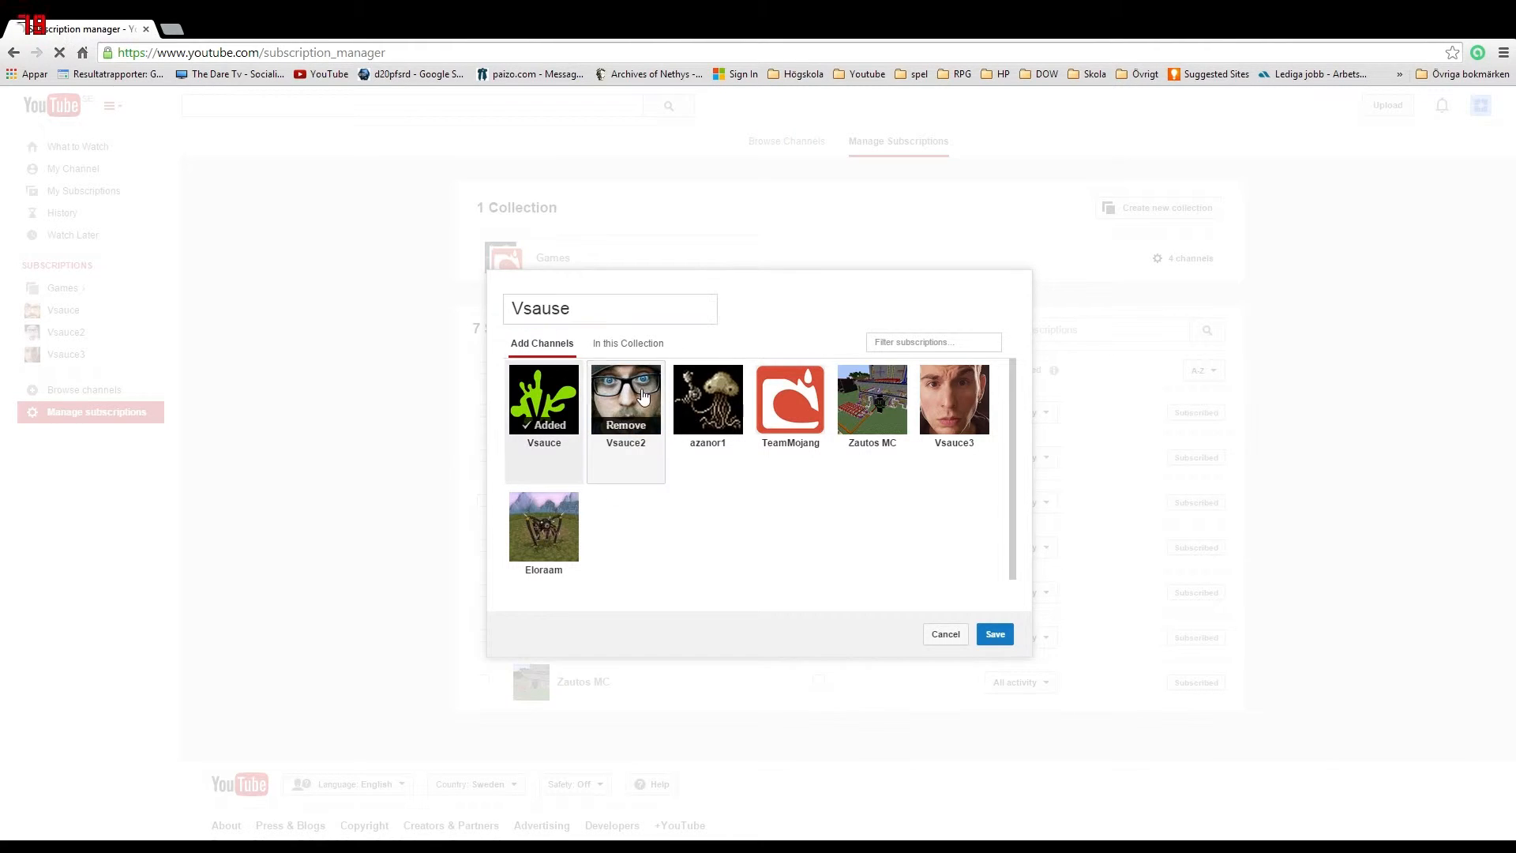
left_click(993, 634)
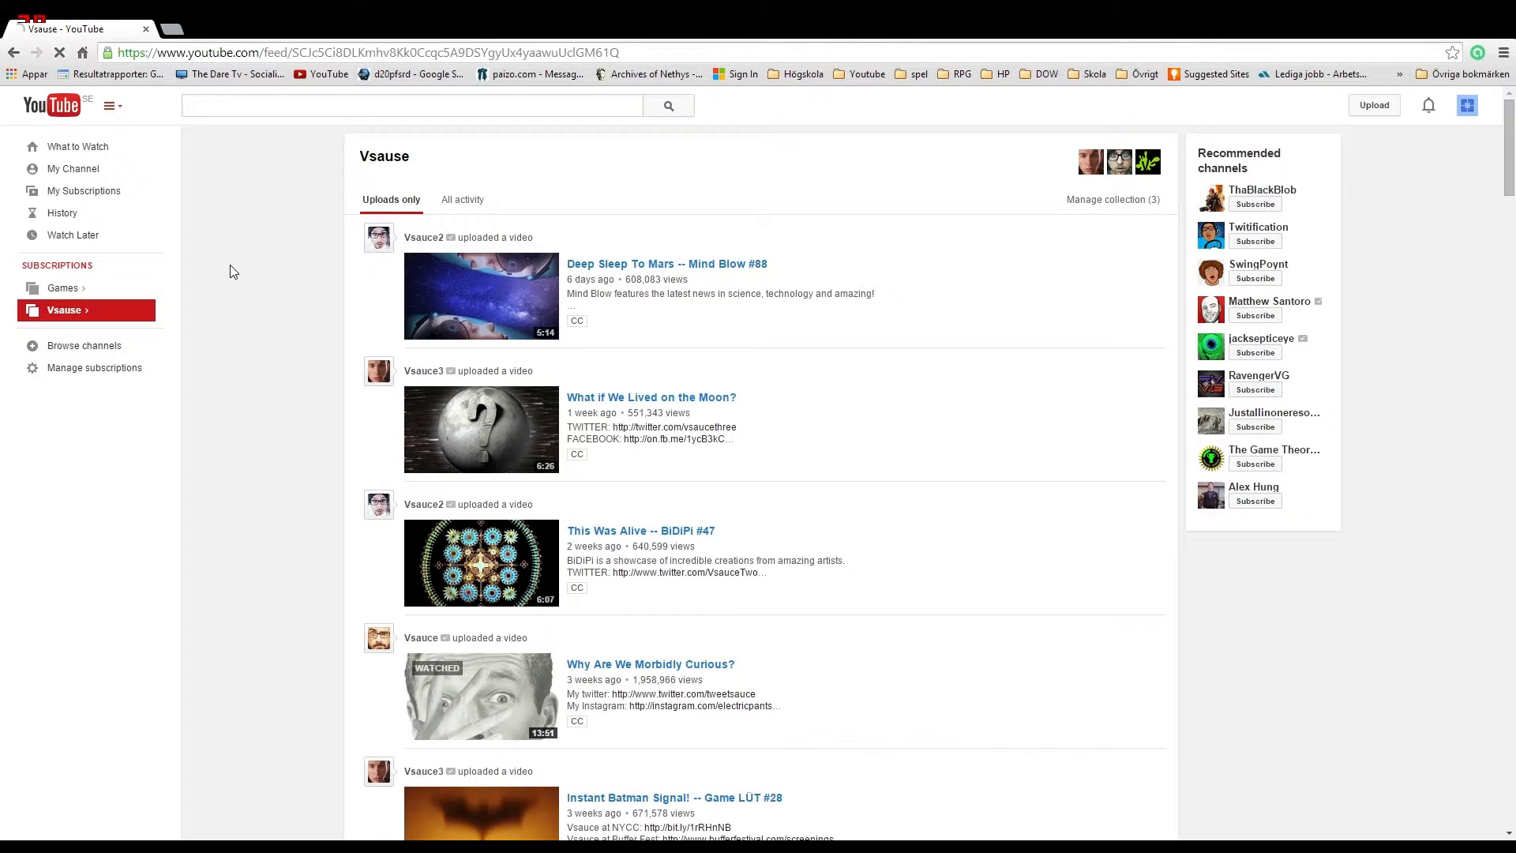
mouse_move(203, 269)
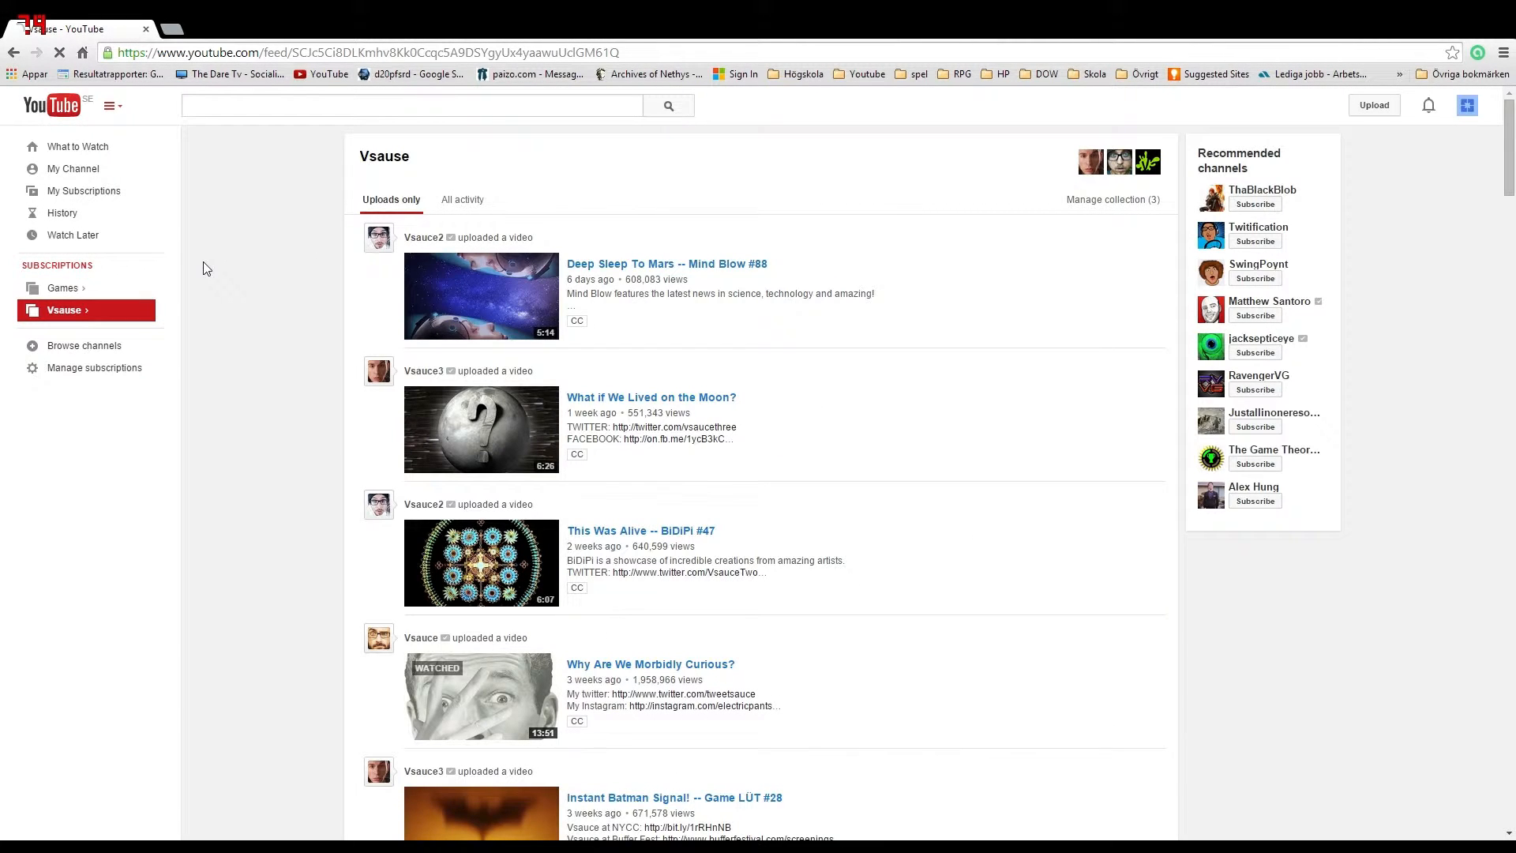
mouse_move(179, 274)
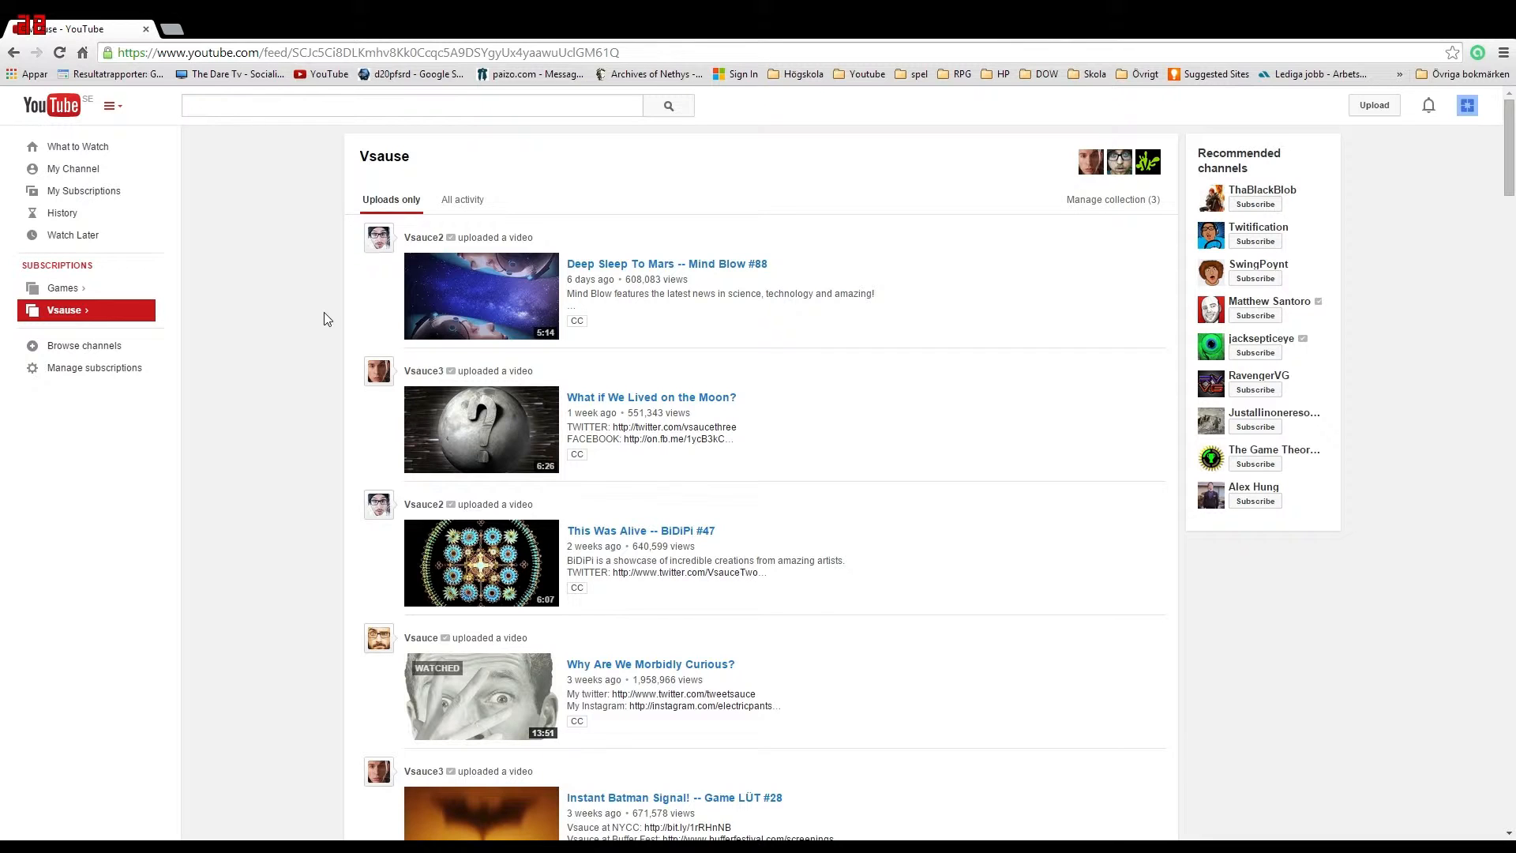
Return to Manage subscriptions and open the Games collection's 4-channel editing dialog
left_click(93, 368)
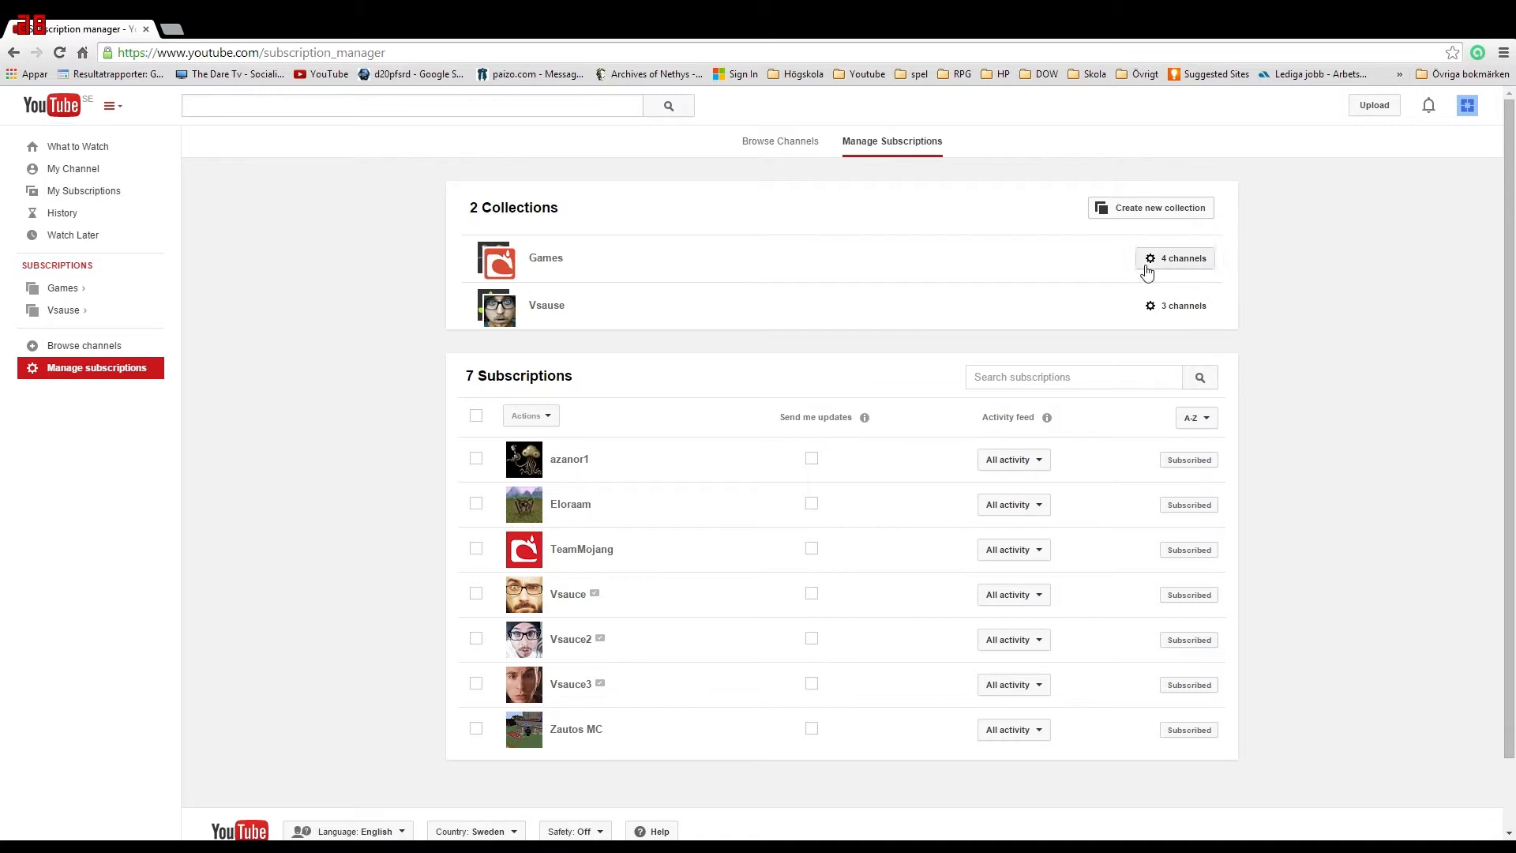
left_click(1175, 258)
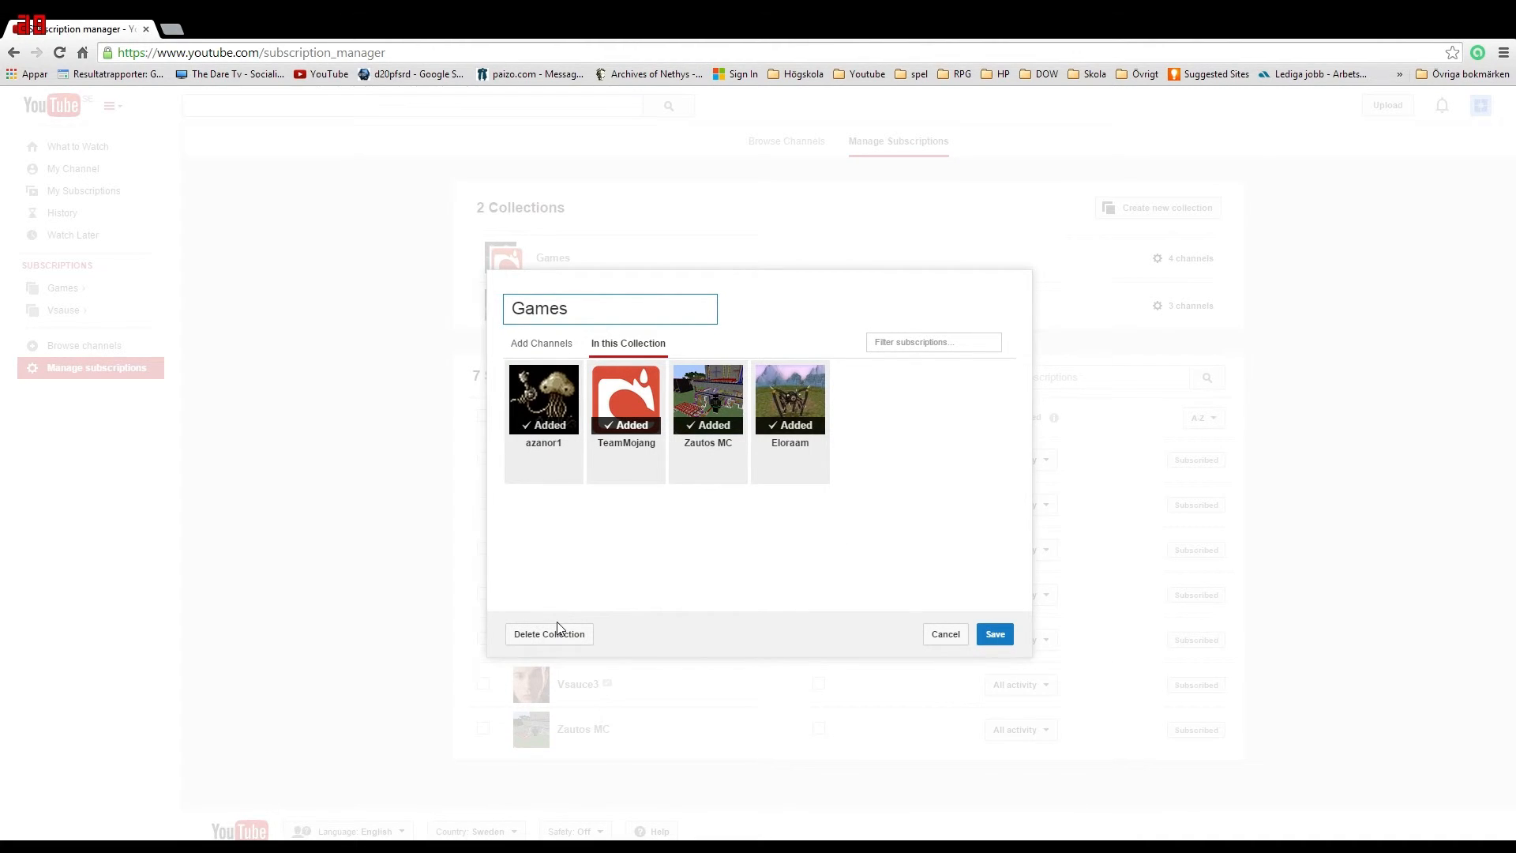
mouse_move(549, 633)
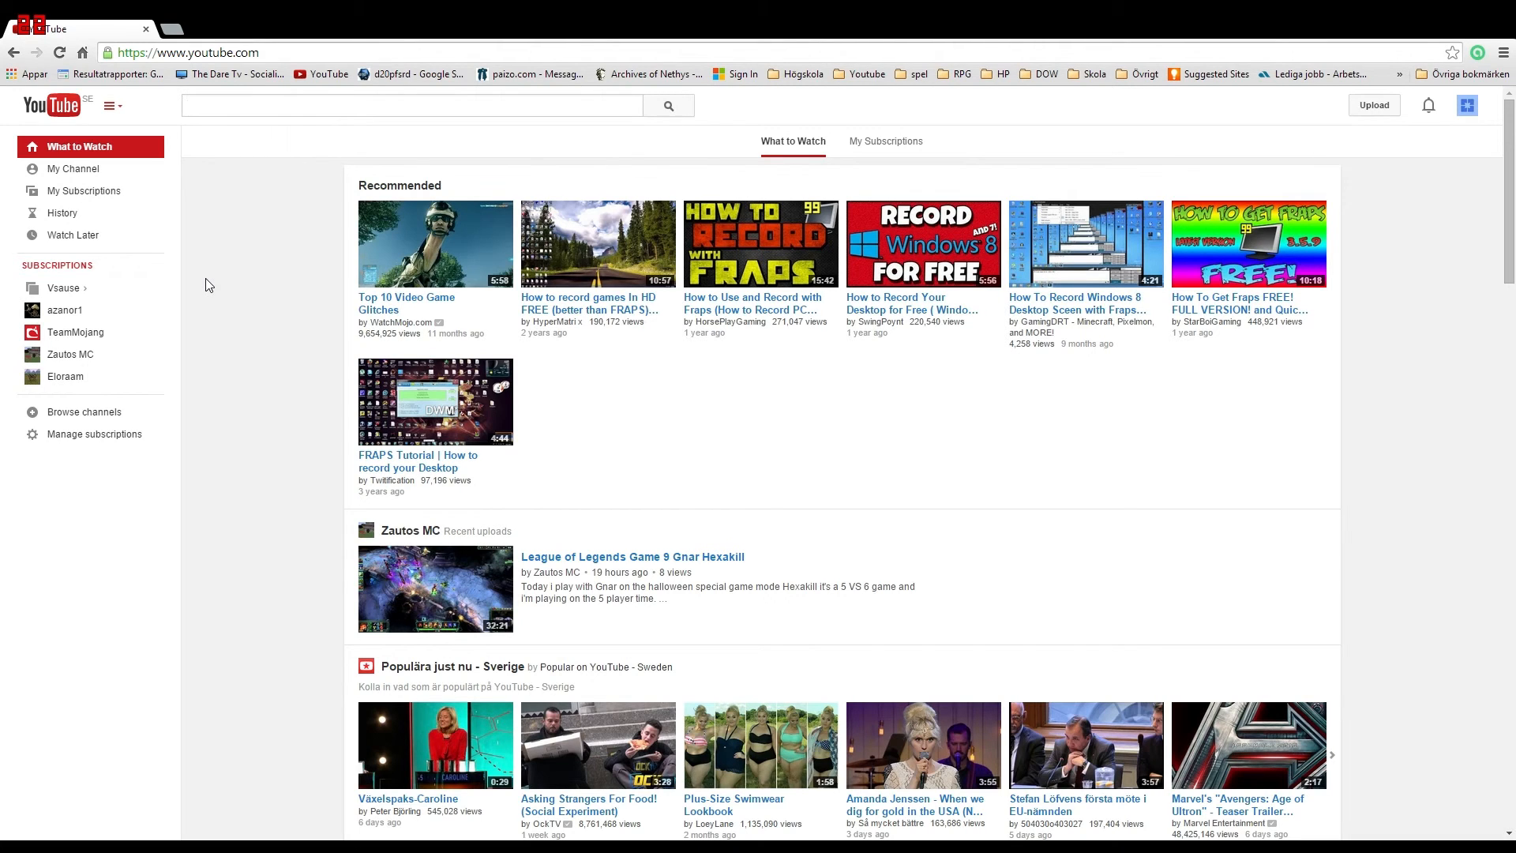
left_click(410, 106)
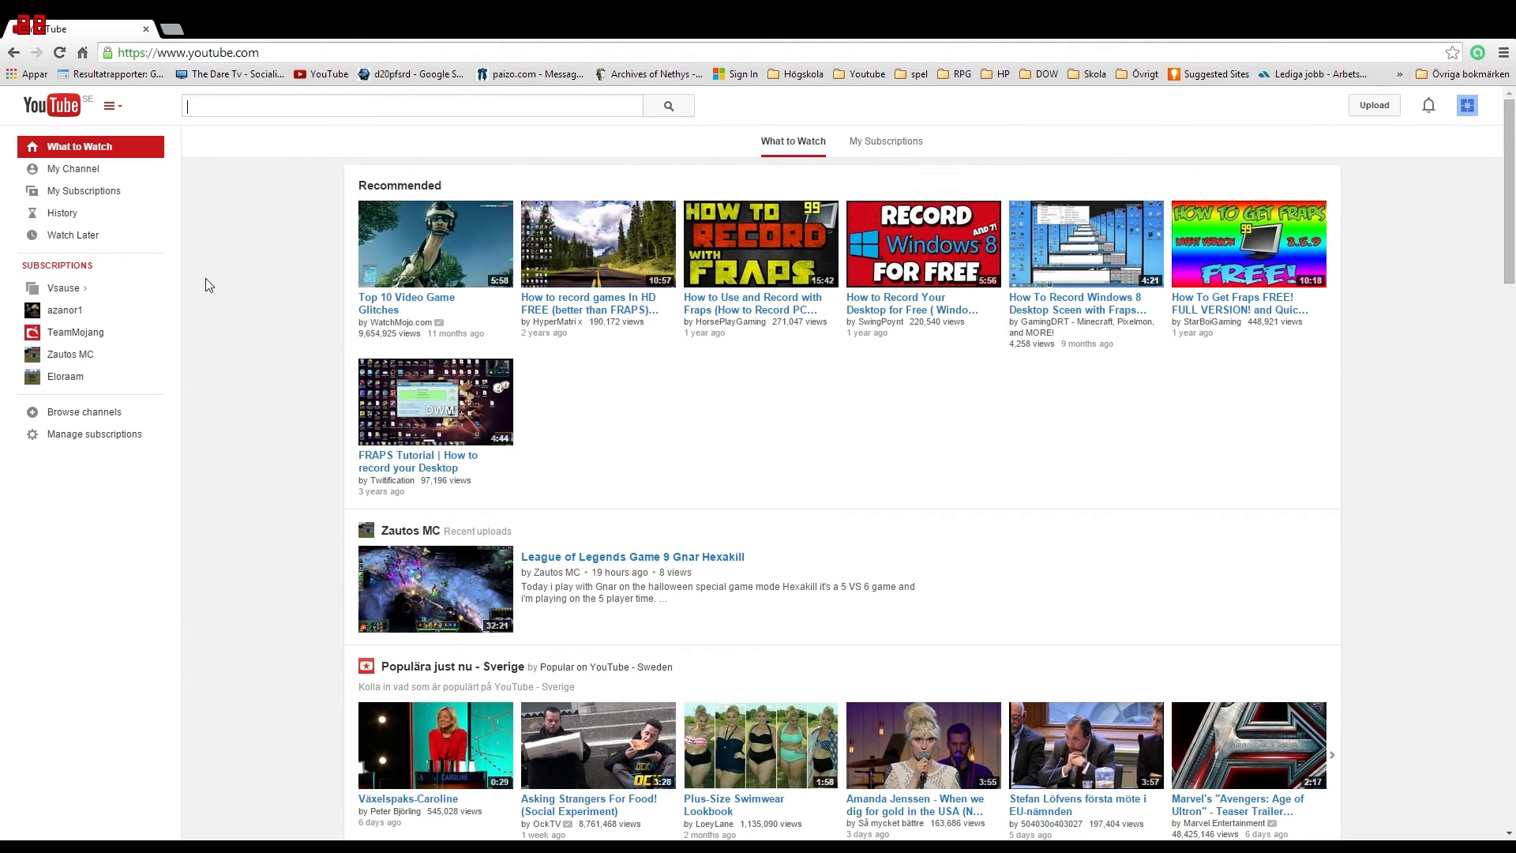